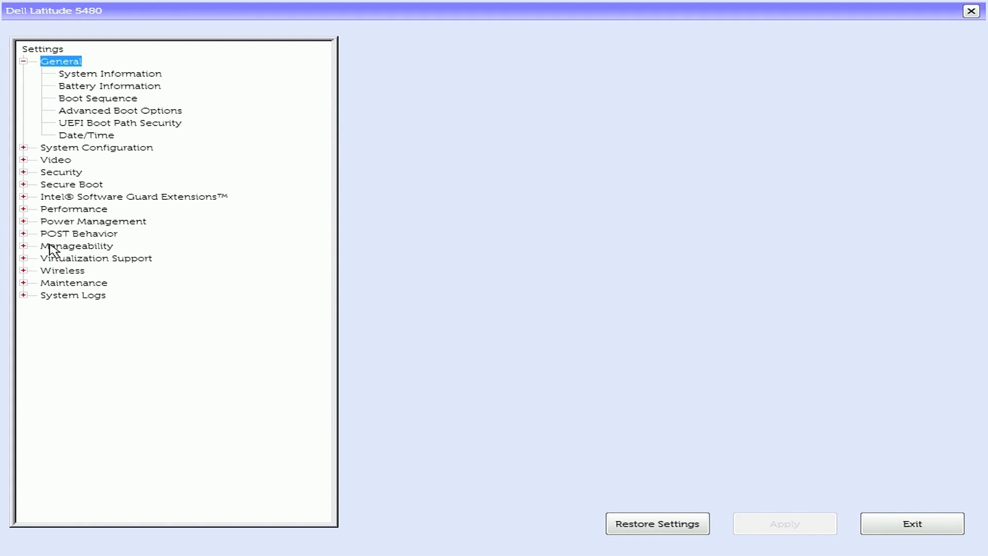
pyautogui.moveTo(28, 292)
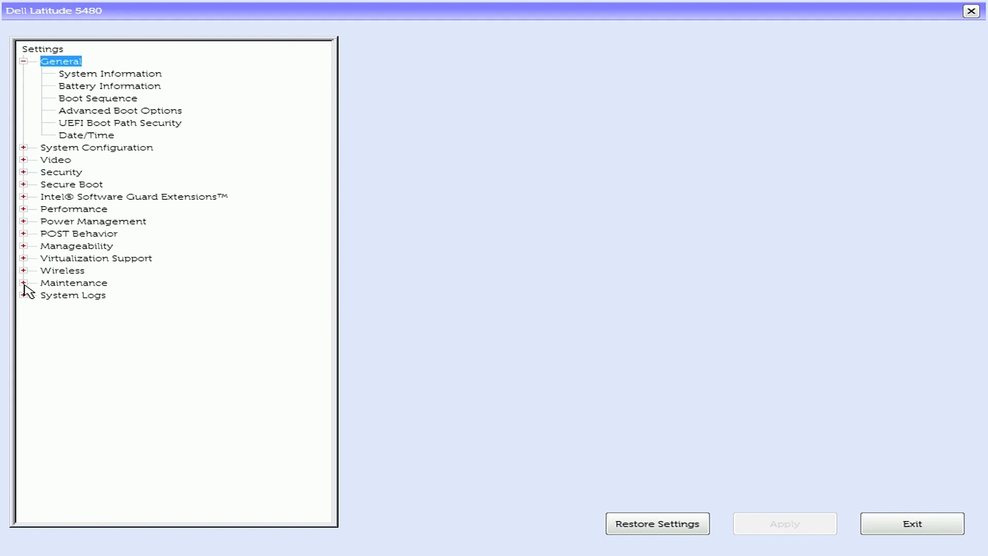
# - Expand the Maintenance group in the Settings tree to reveal Data Wipe
pyautogui.click(24, 282)
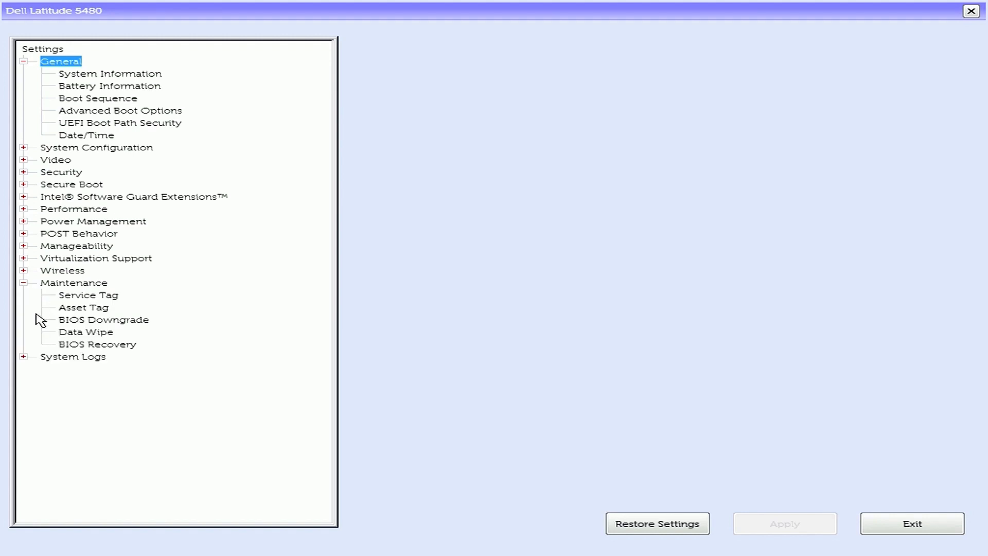
pyautogui.moveTo(58, 351)
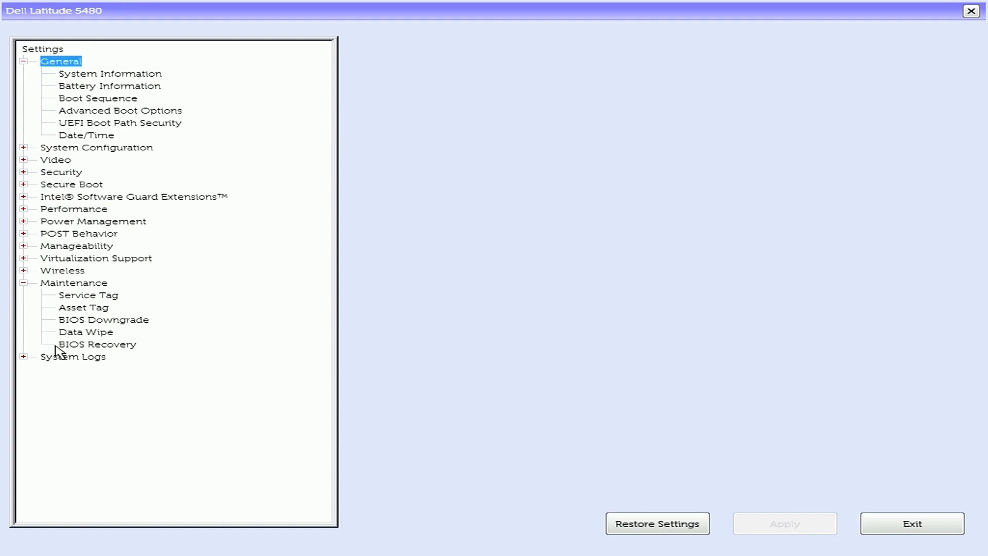
# - Enable Wipe on Next Boot on the Data Wipe page, confirming both erase warnings
pyautogui.click(85, 332)
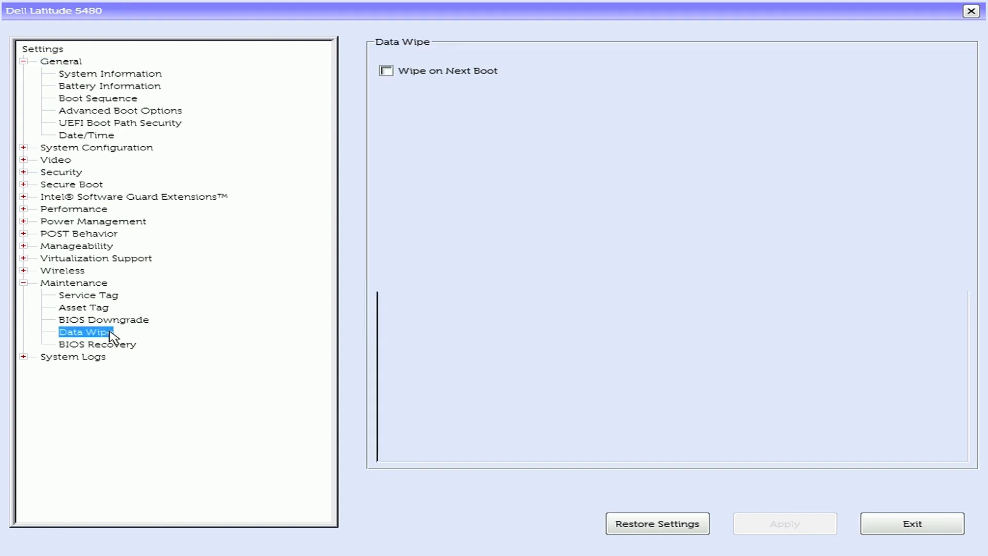
pyautogui.click(386, 70)
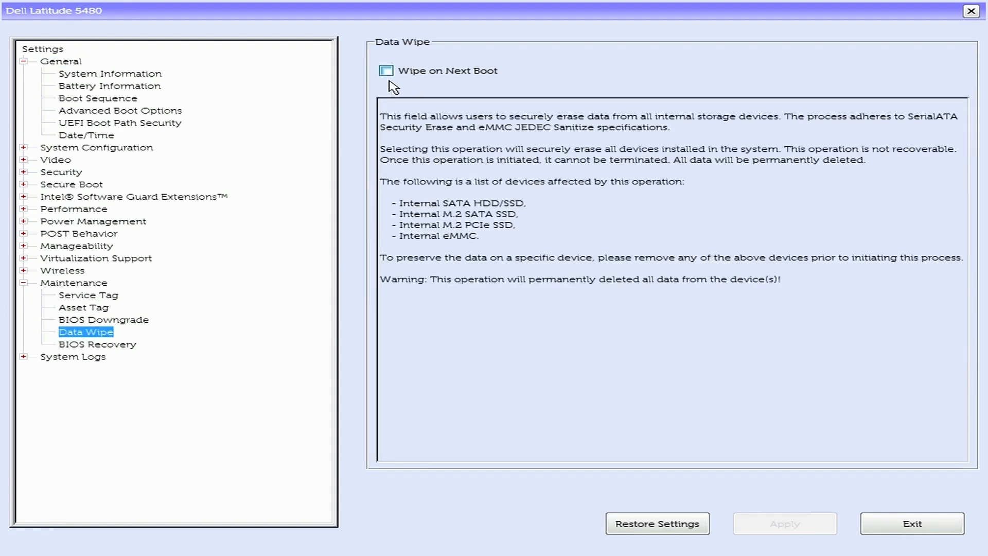
pyautogui.click(386, 71)
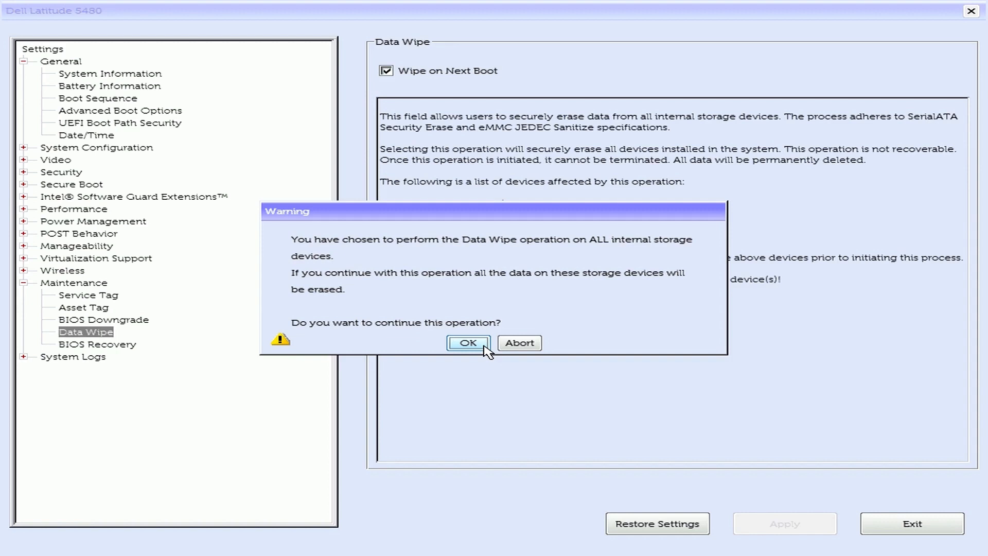
pyautogui.click(468, 342)
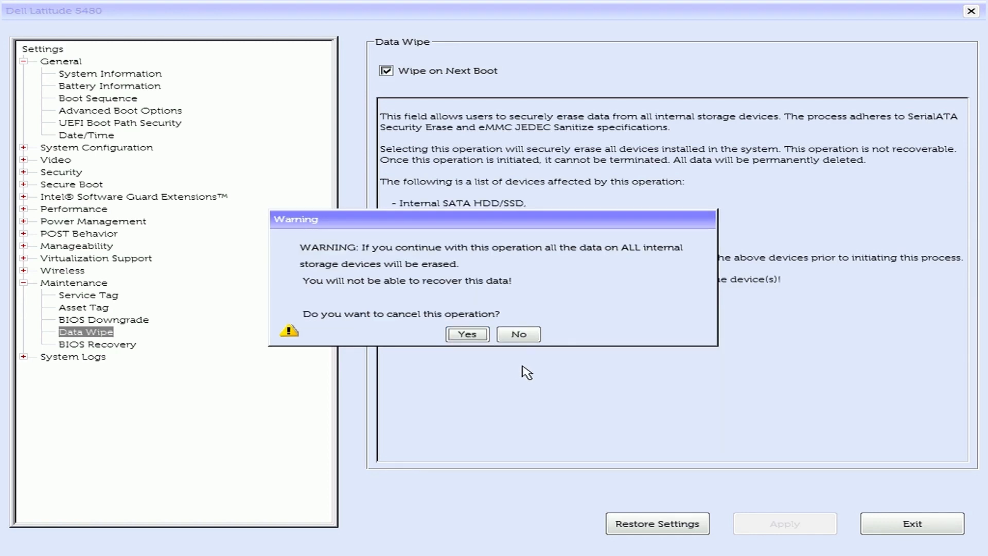
pyautogui.moveTo(528, 282)
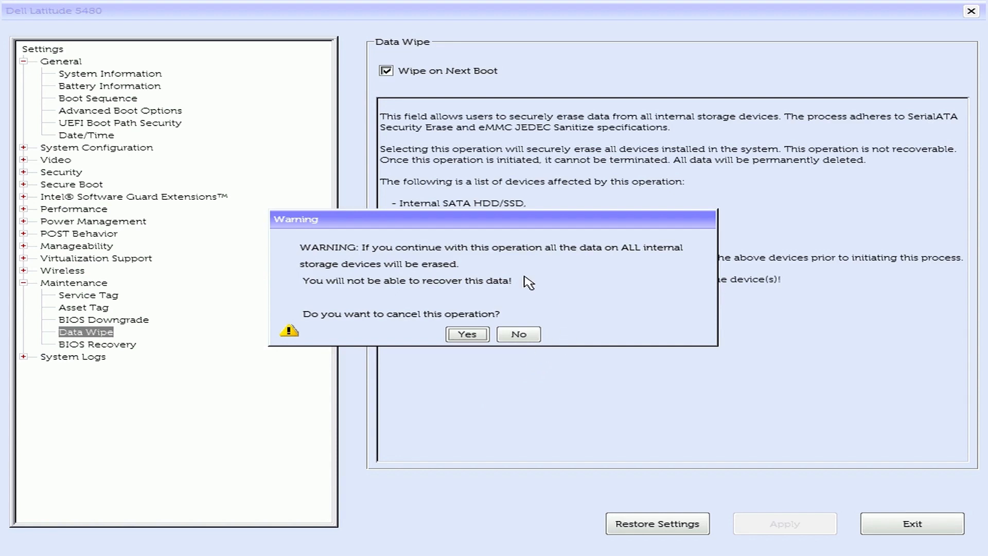
pyautogui.moveTo(356, 271)
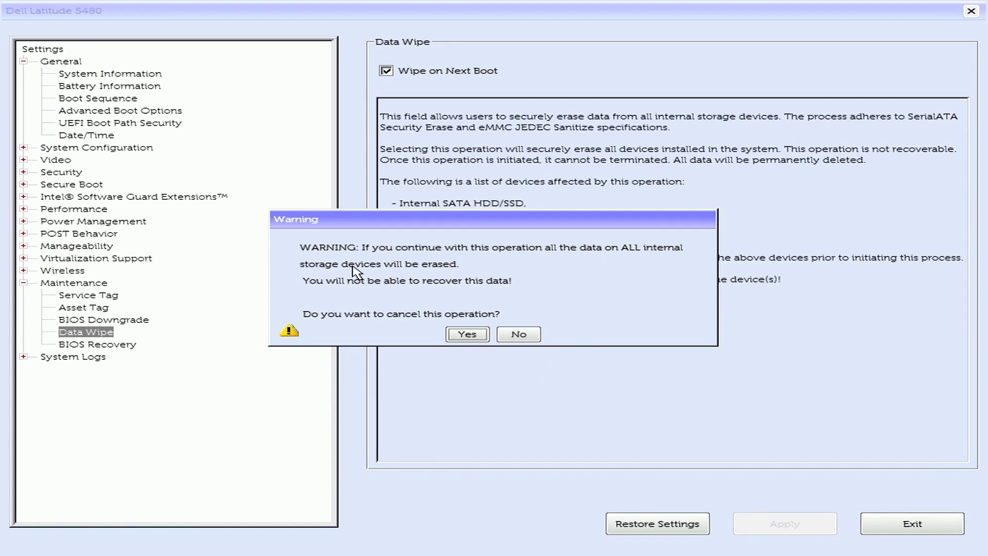
pyautogui.moveTo(535, 300)
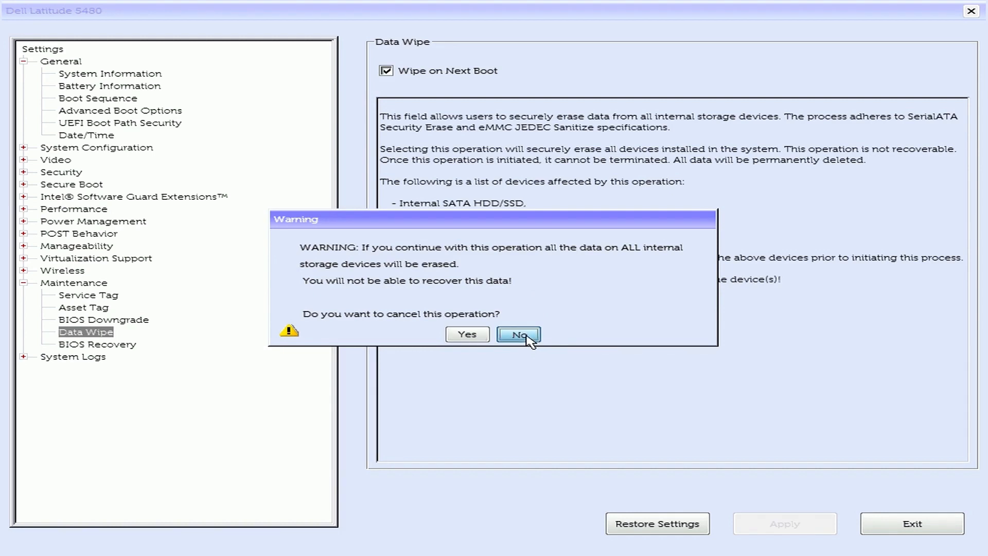
pyautogui.click(518, 334)
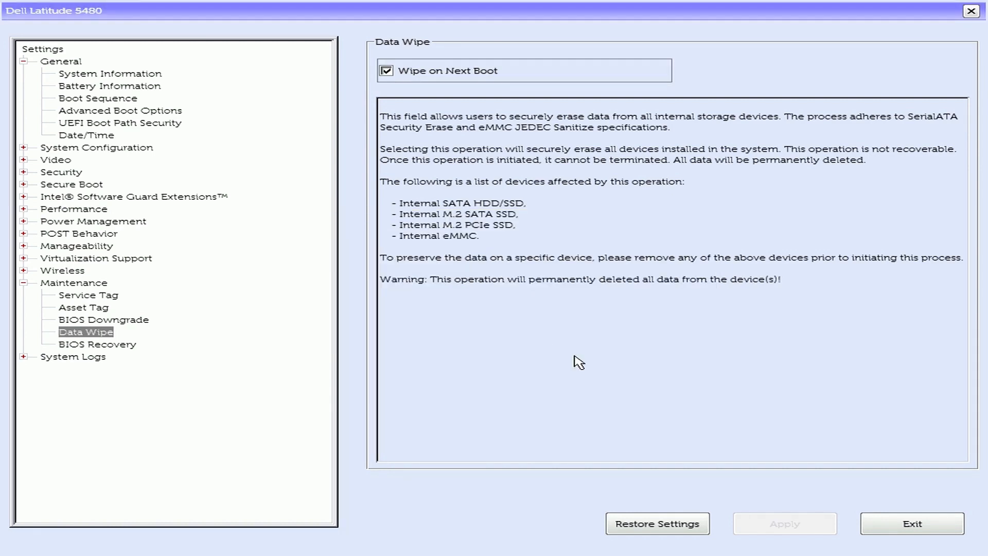
pyautogui.moveTo(912, 523)
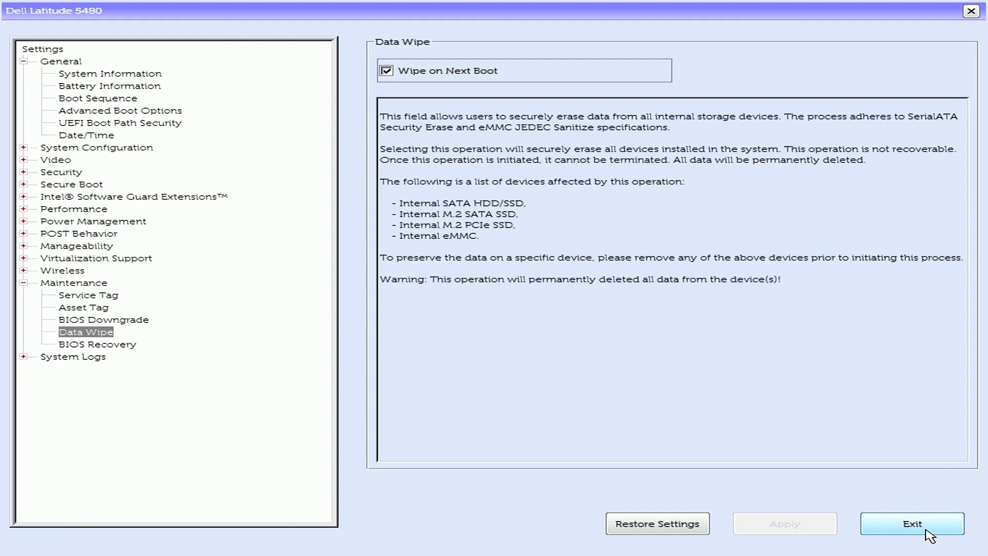
# - Exit BIOS Setup so the laptop reboots into Dell Security Manager
pyautogui.click(912, 523)
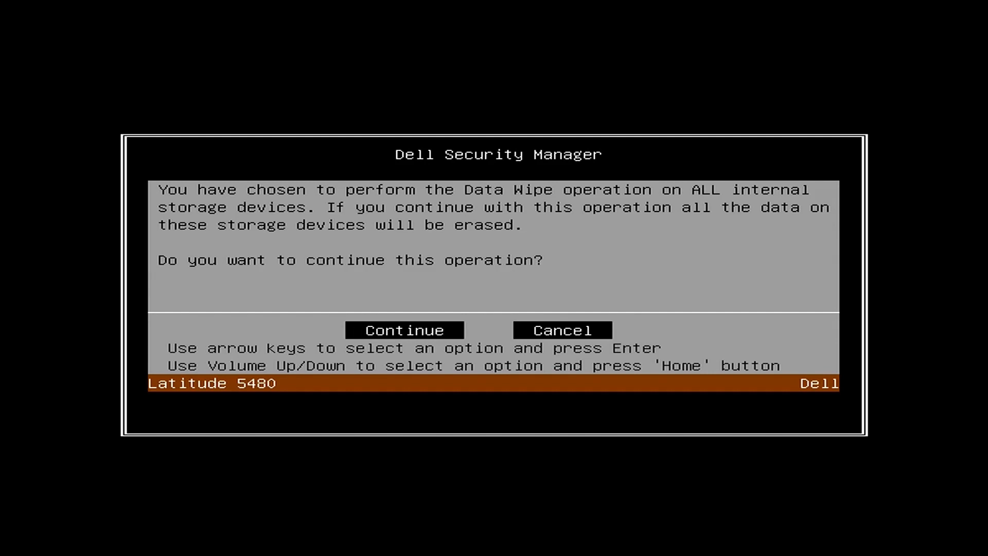
# - Choose Continue, then ERASE, to start wiping the internal SATA drives
pyautogui.click(405, 330)
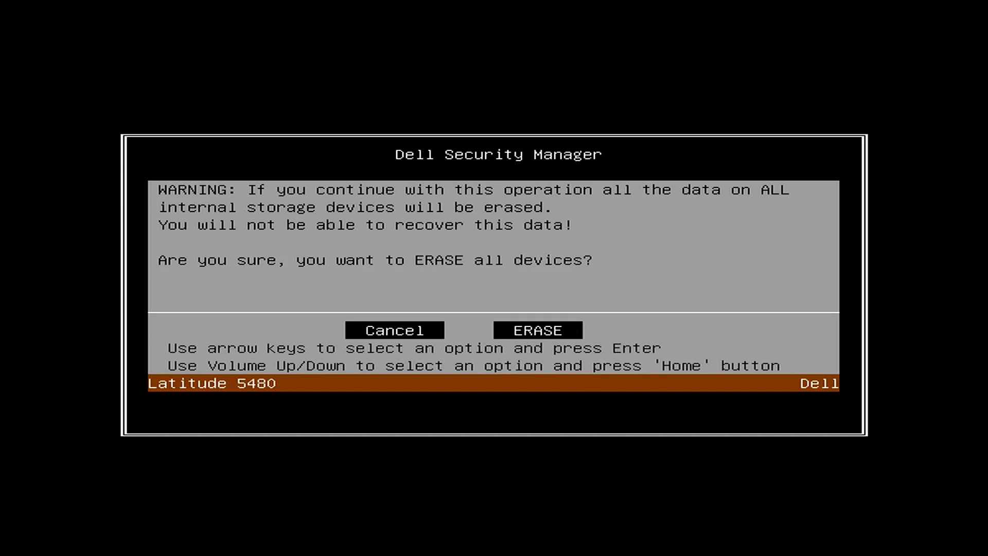
pyautogui.click(536, 330)
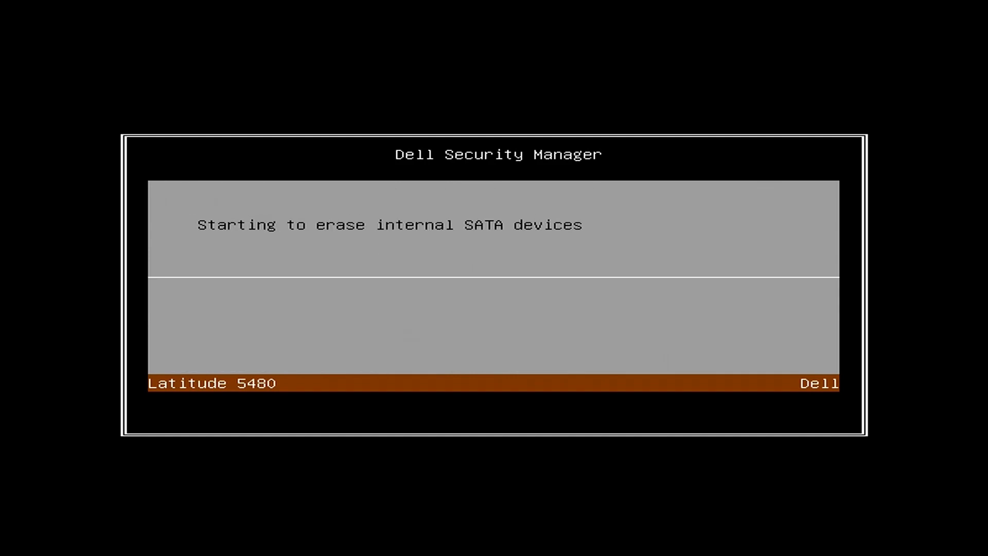